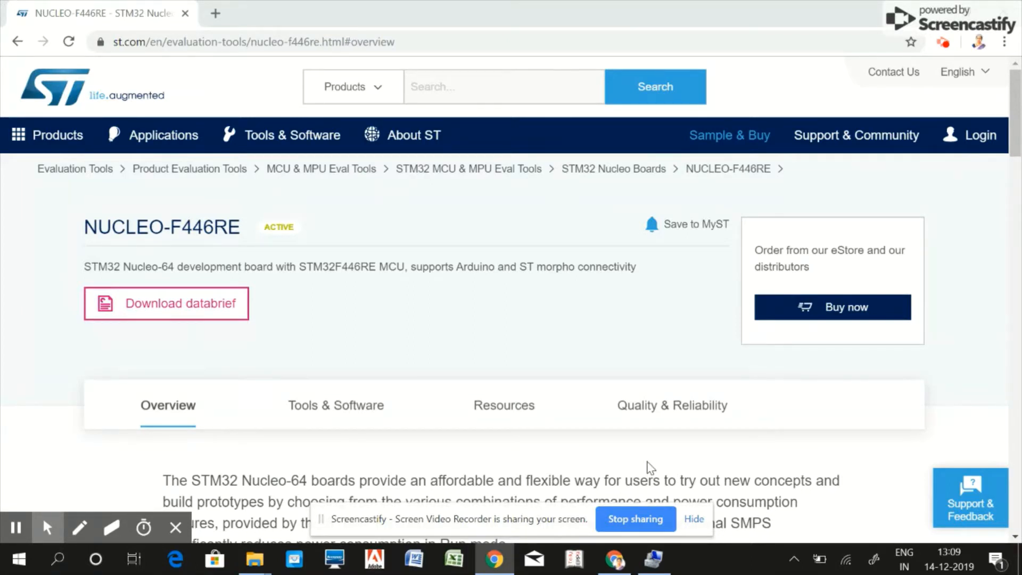
mouse_move(217, 162)
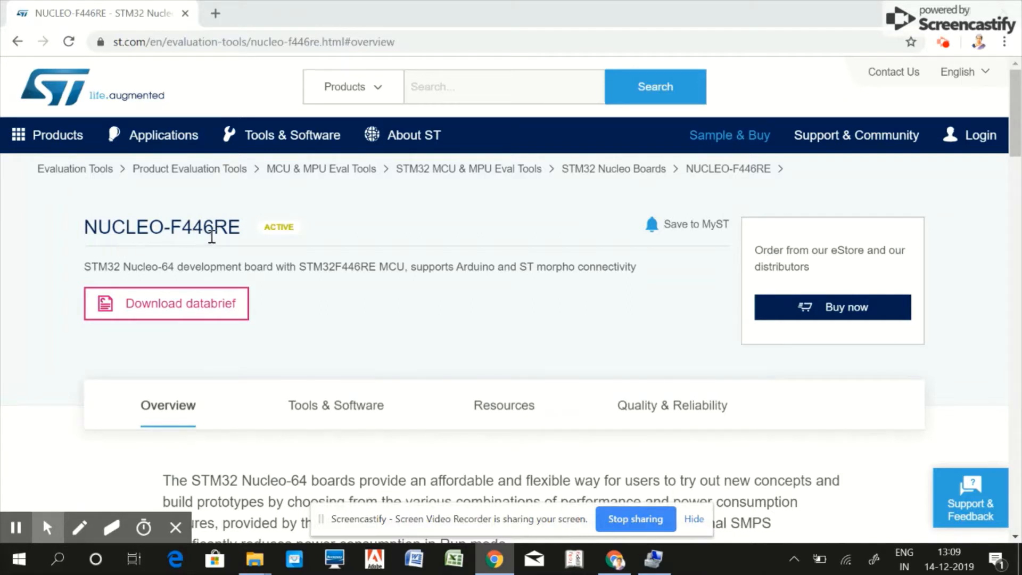
mouse_move(225, 246)
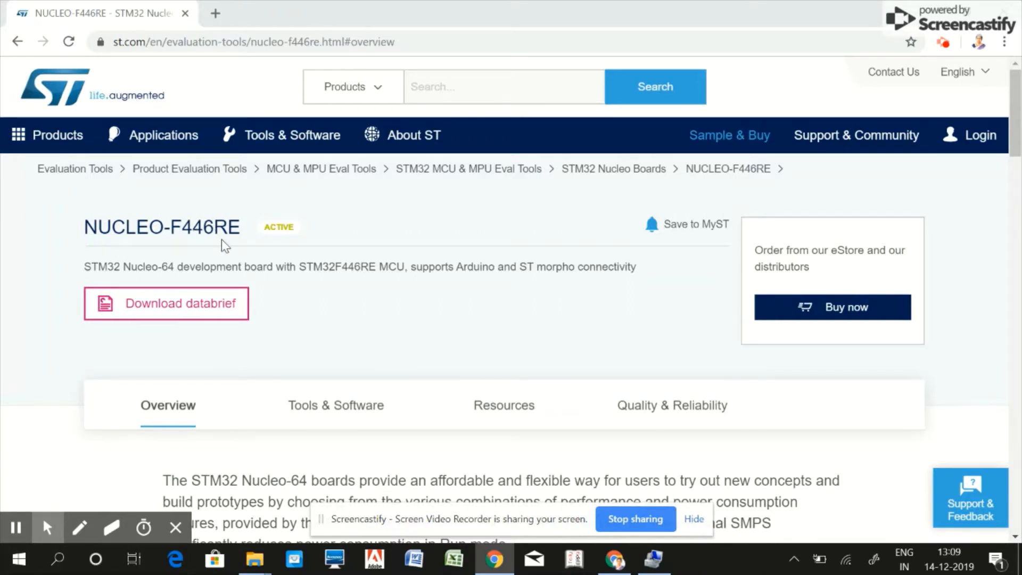
mouse_move(171, 252)
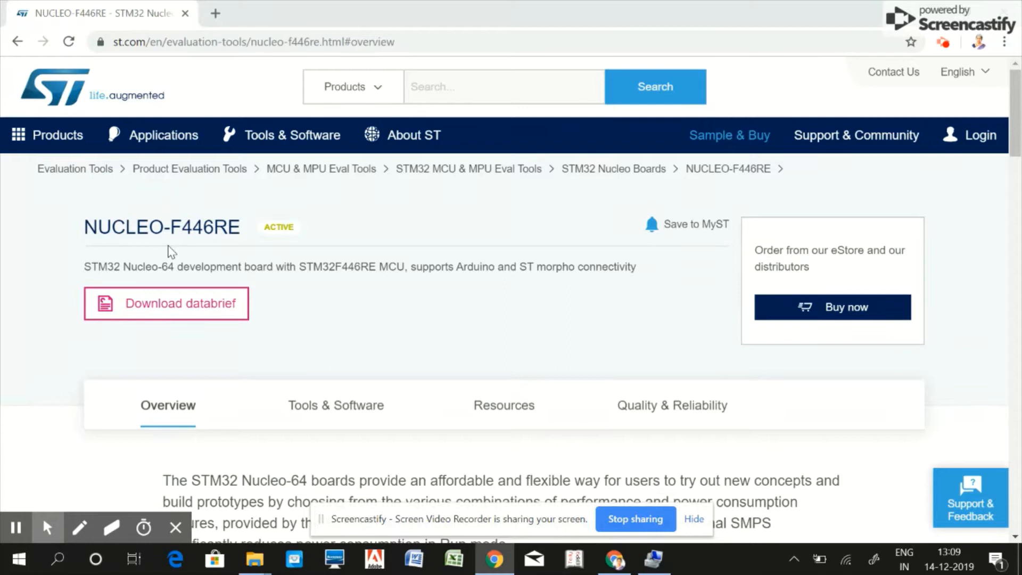
mouse_move(105, 247)
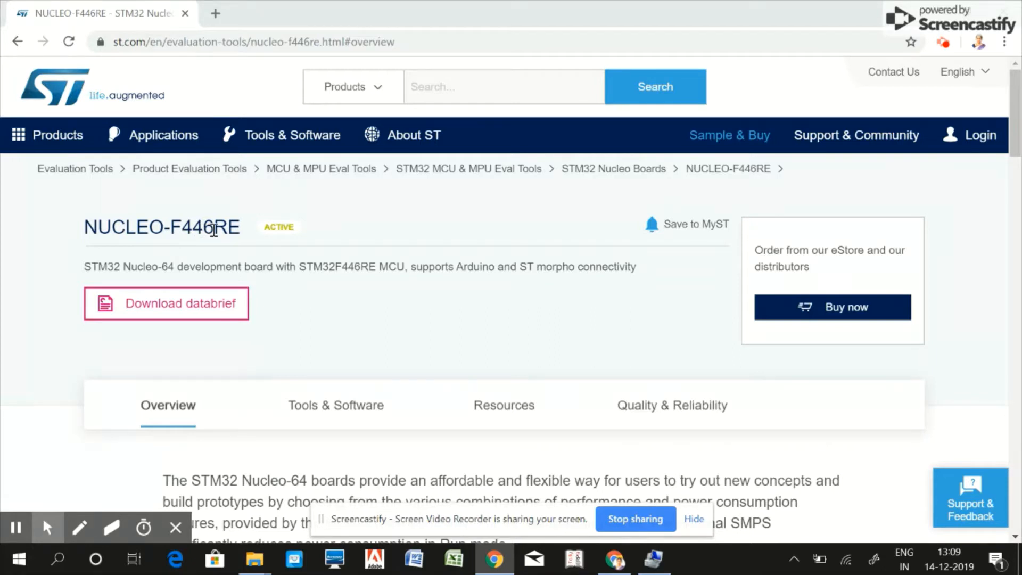
mouse_move(336, 280)
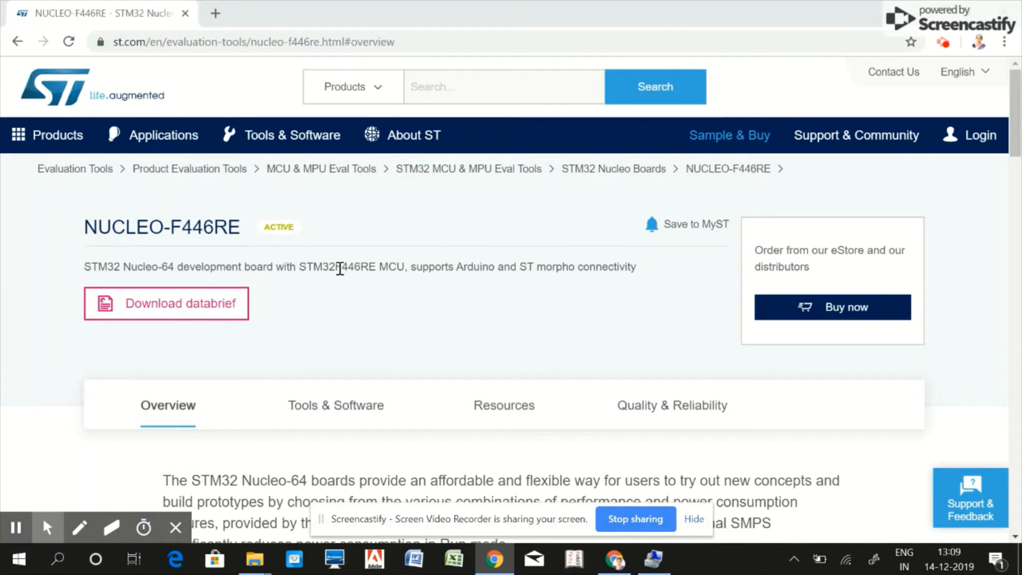
mouse_move(332, 334)
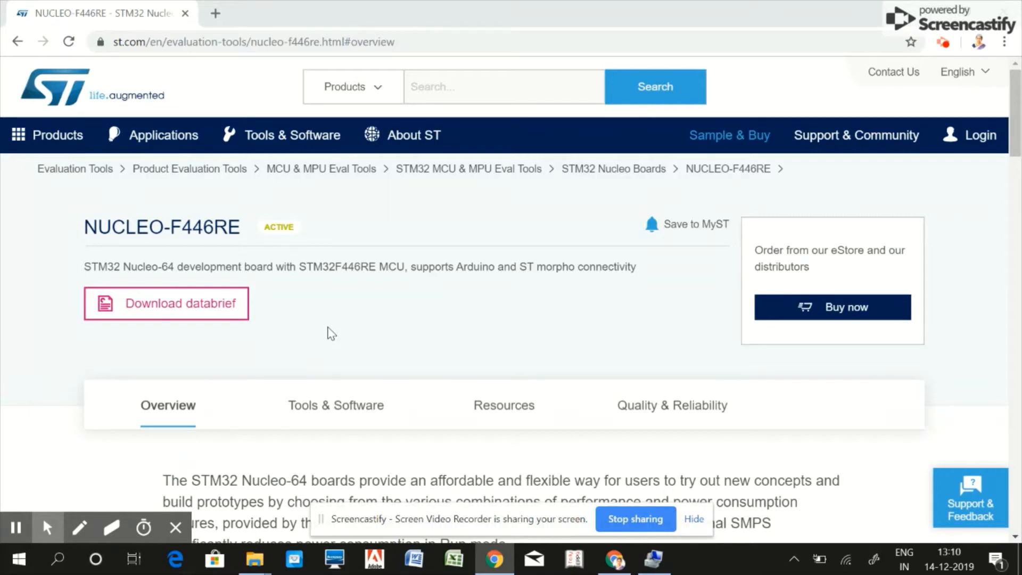
mouse_move(328, 331)
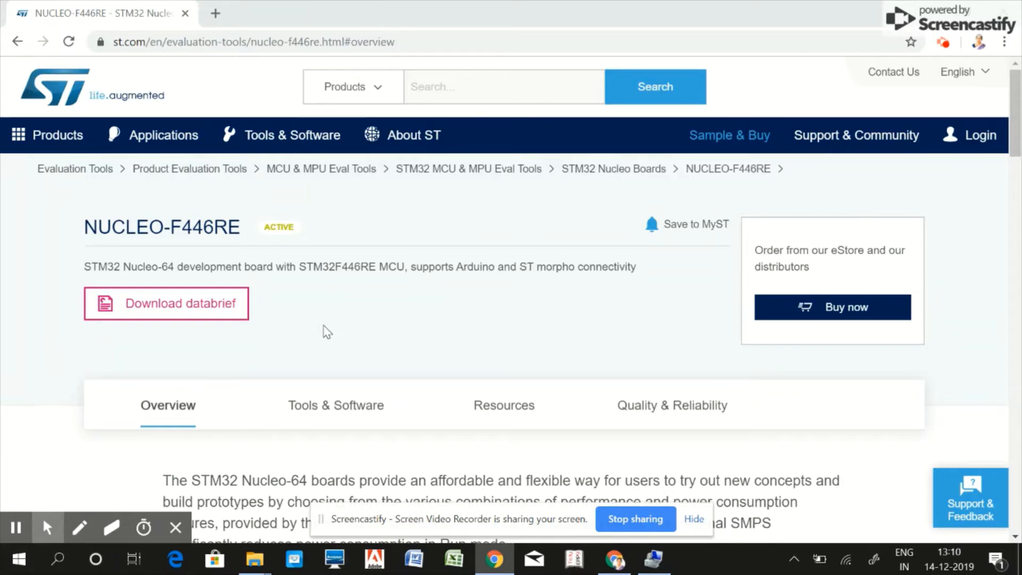
Scroll through the NUCLEO-F446RE Tools & Software list, view Resources, then go back to Overview.
scroll(down, 3)
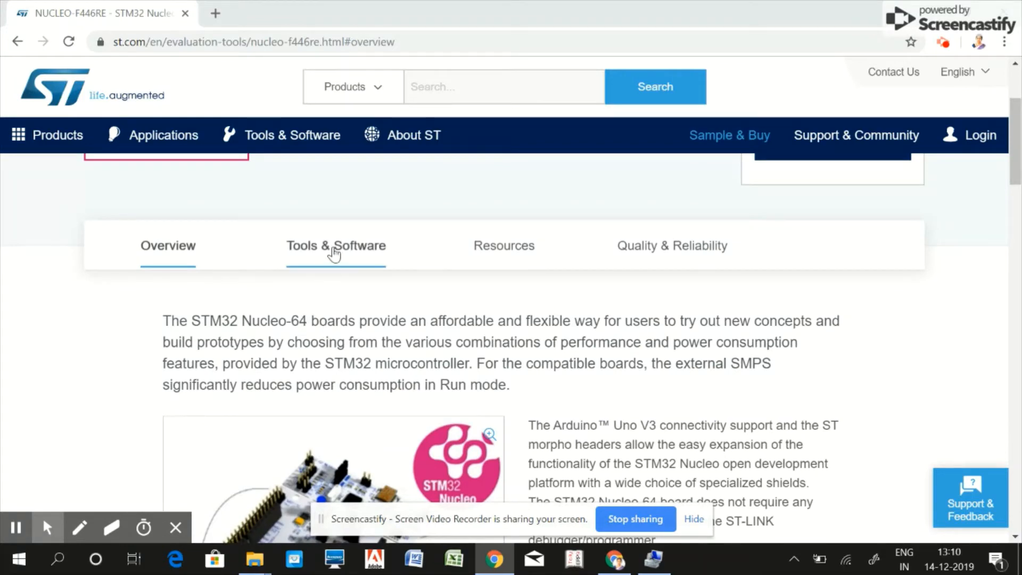
click(335, 246)
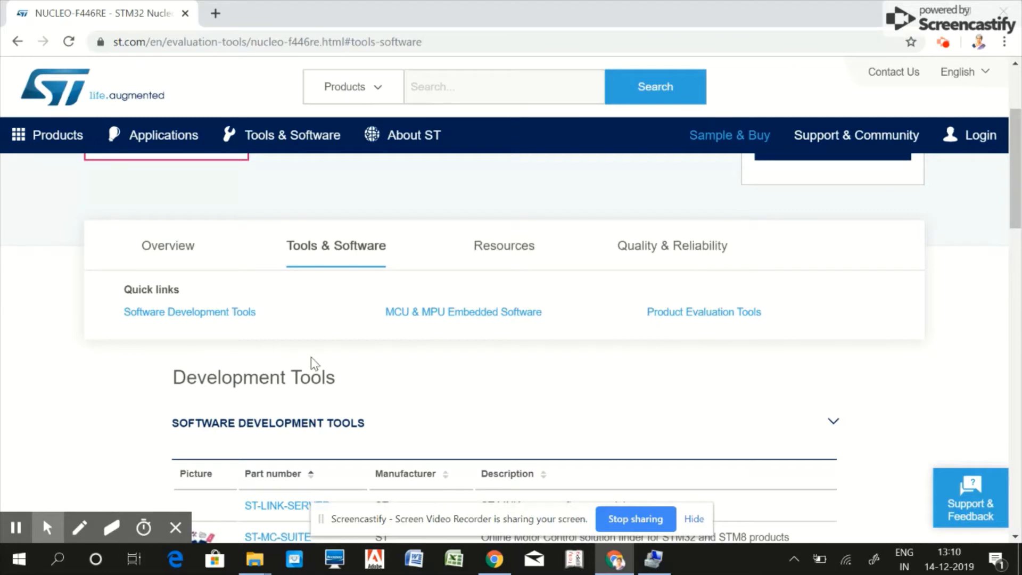
scroll(down, 3)
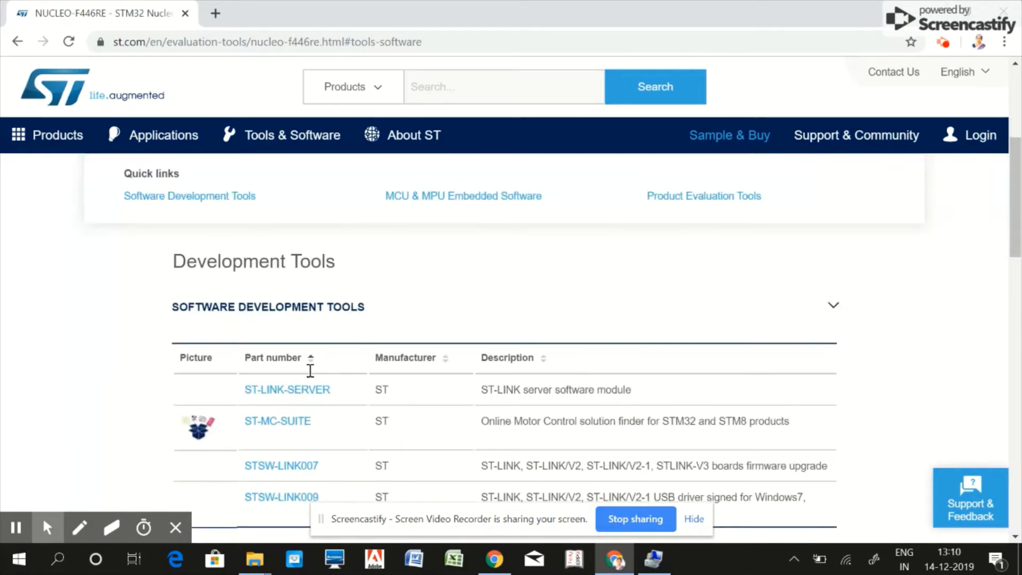
scroll(down, 3)
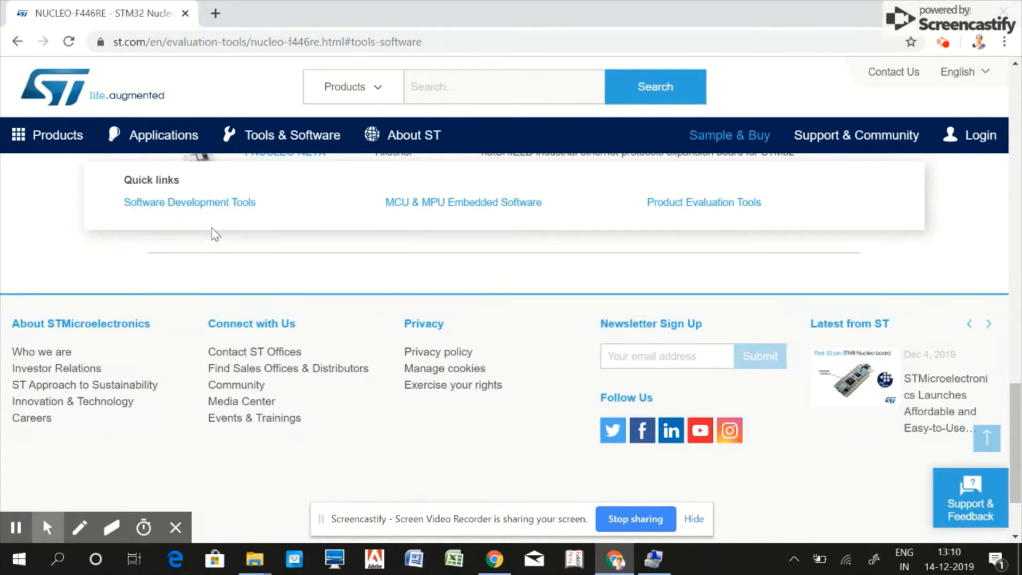
mouse_move(292, 345)
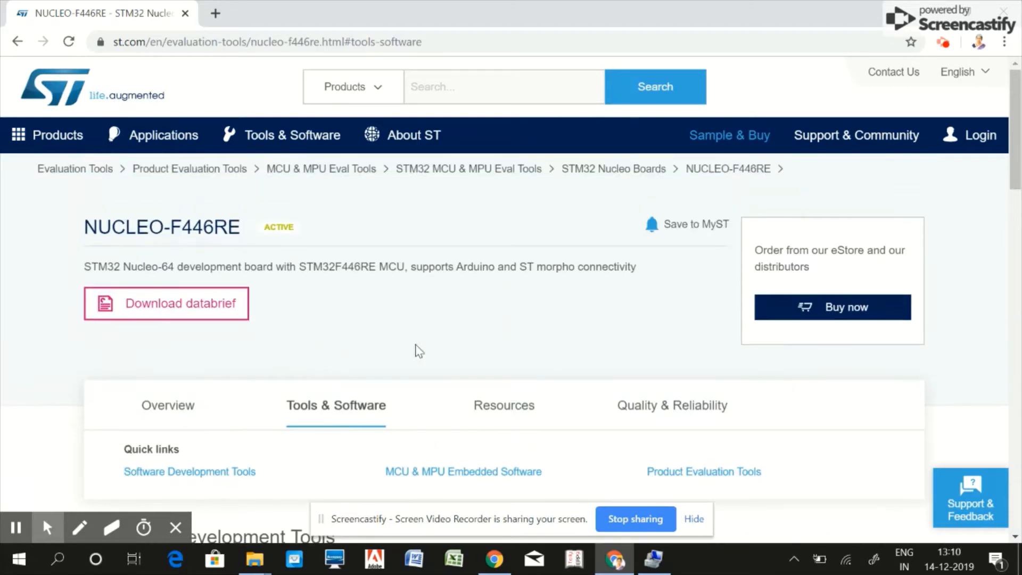
click(503, 405)
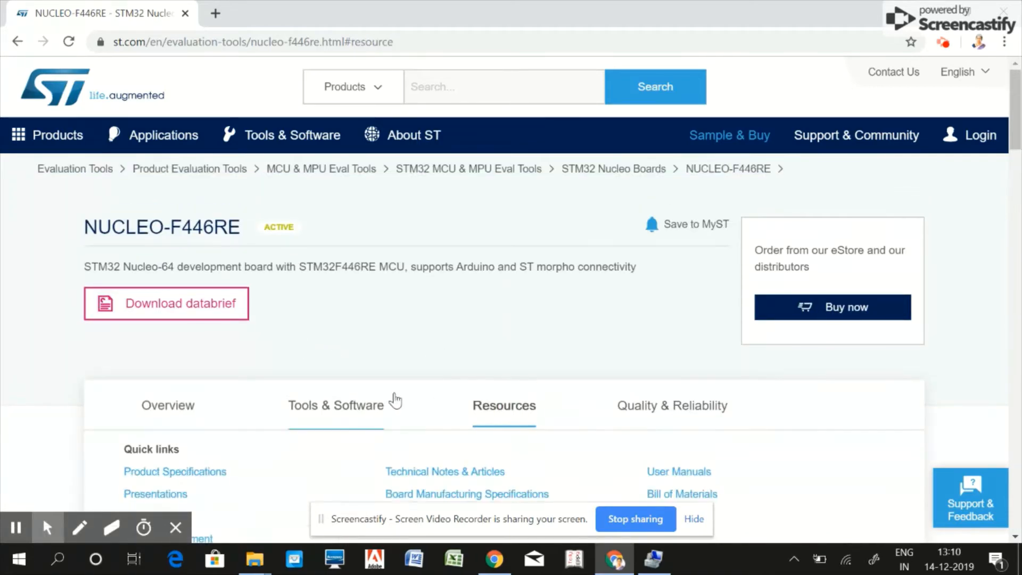
click(167, 405)
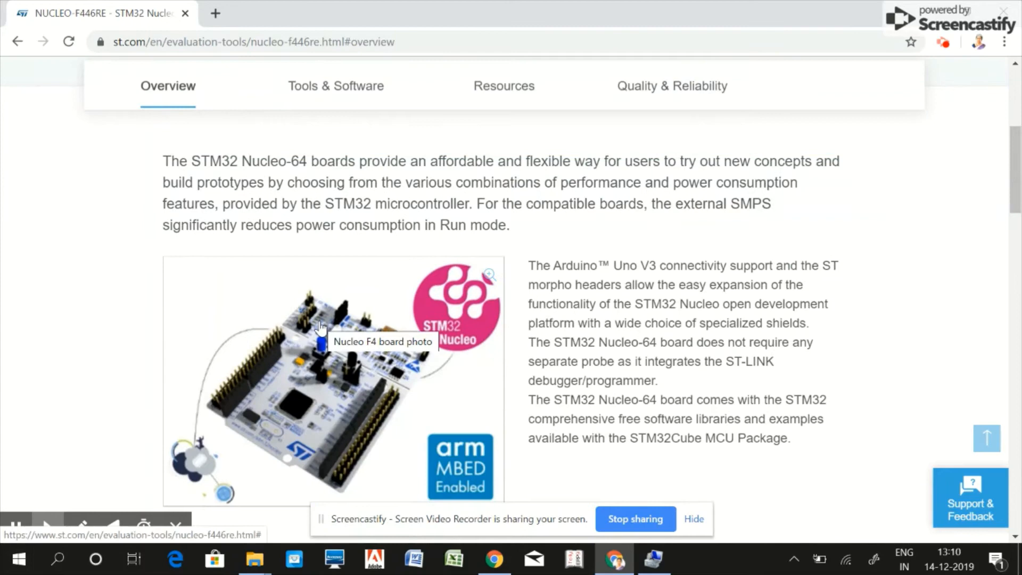
Open the Nucleo F4 board photo in the lightbox viewer.
click(319, 326)
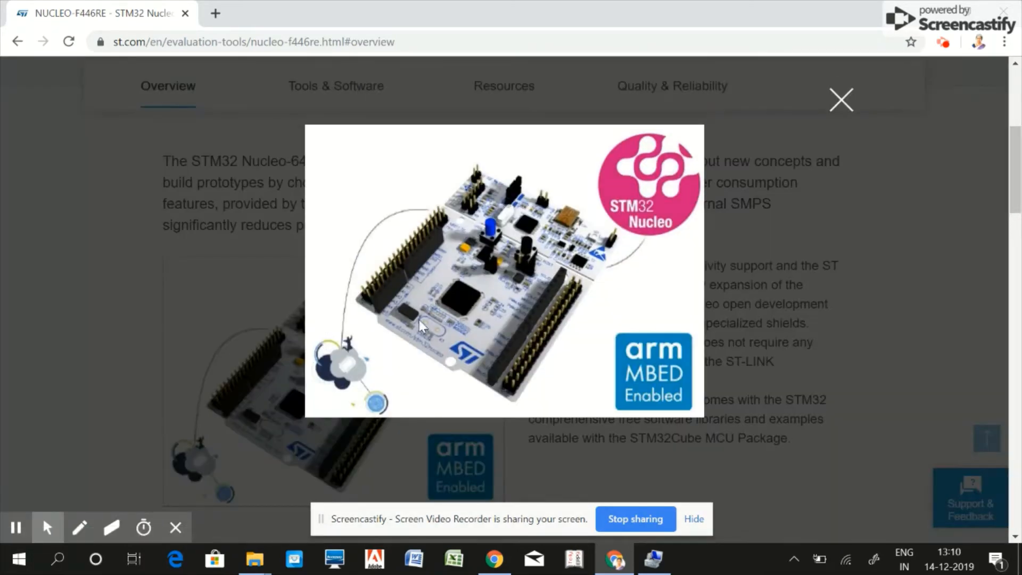
mouse_move(548, 278)
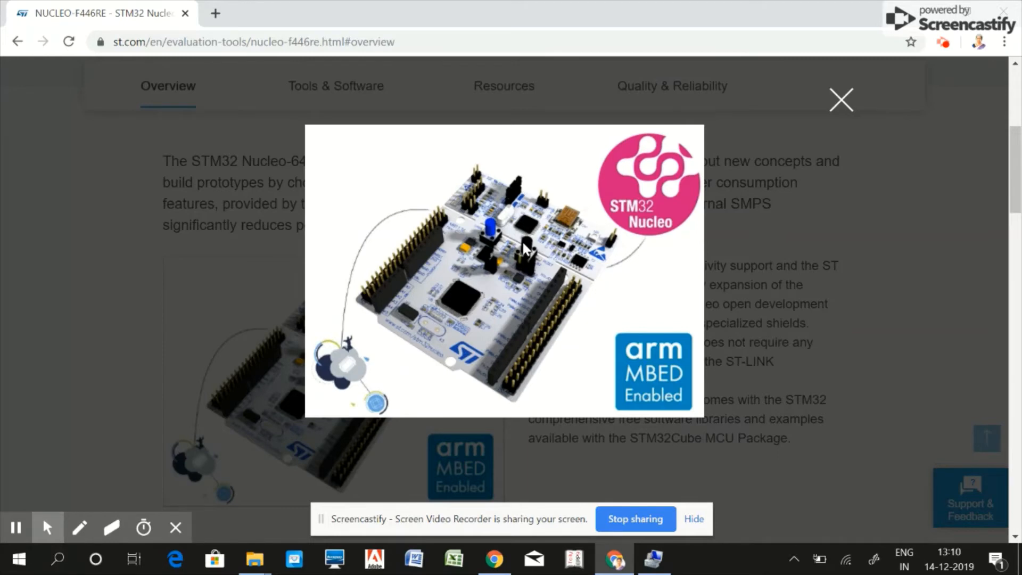
mouse_move(525, 249)
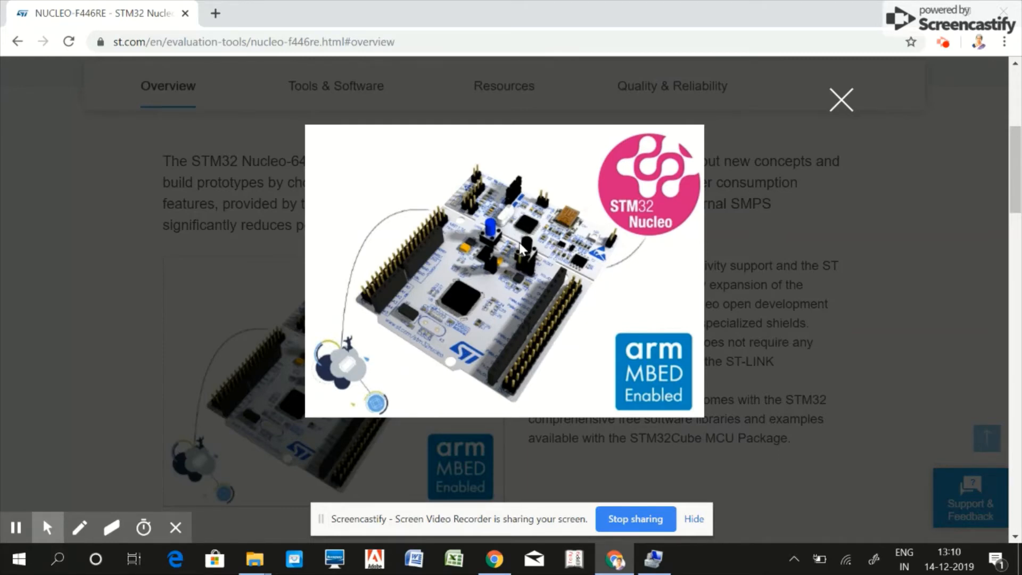
mouse_move(557, 267)
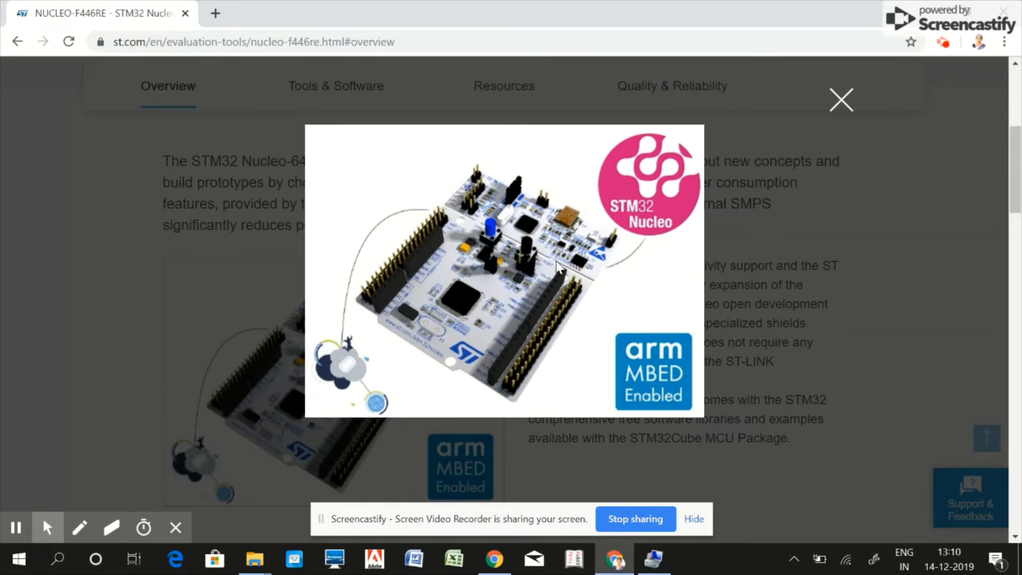
mouse_move(581, 294)
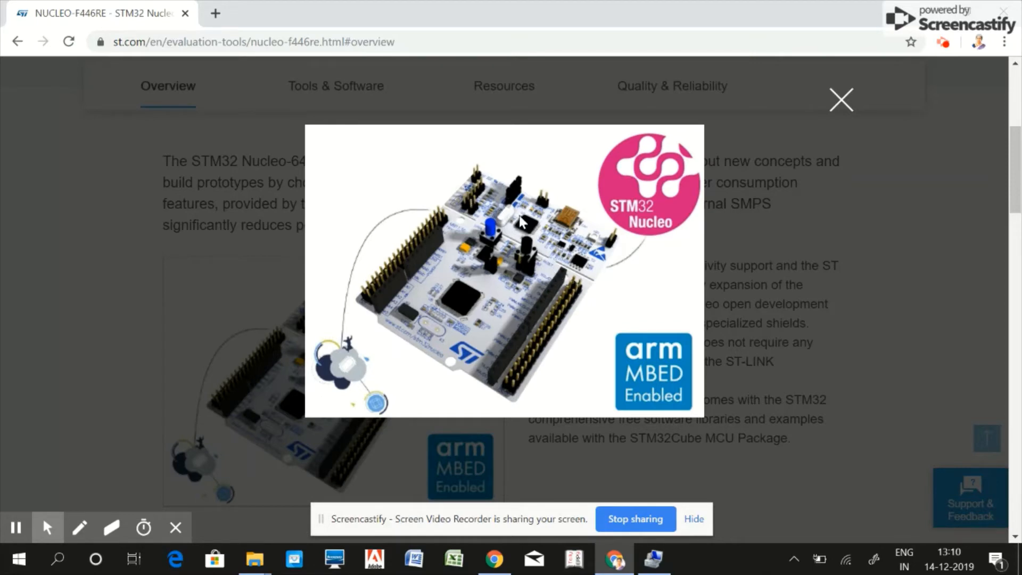
mouse_move(616, 255)
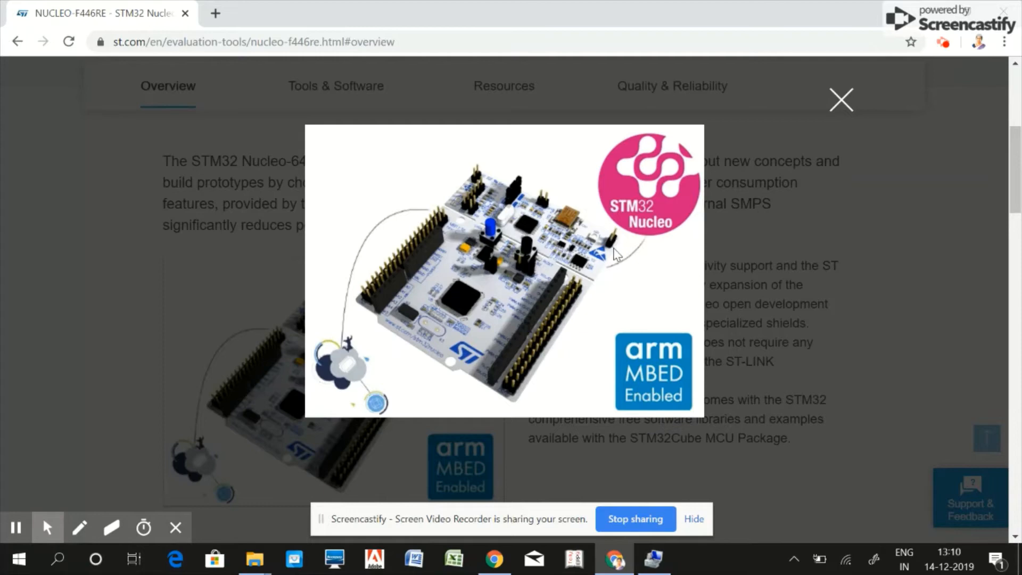
mouse_move(590, 212)
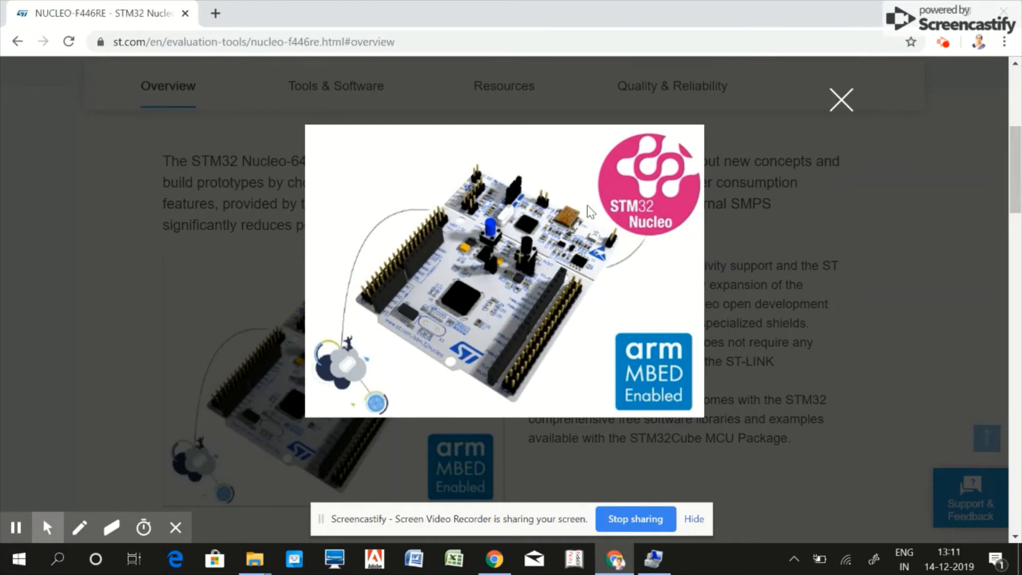
mouse_move(587, 270)
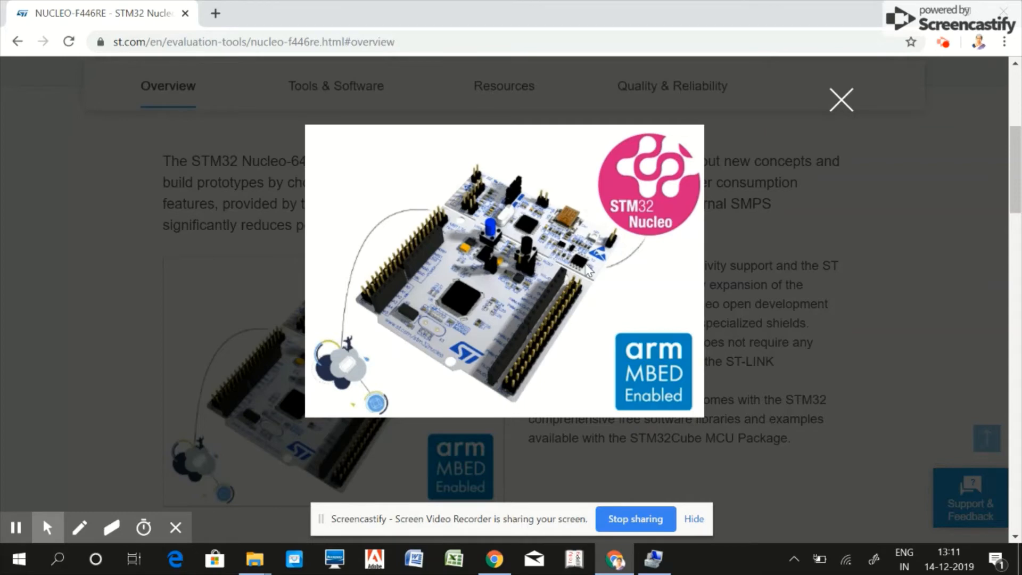
mouse_move(624, 267)
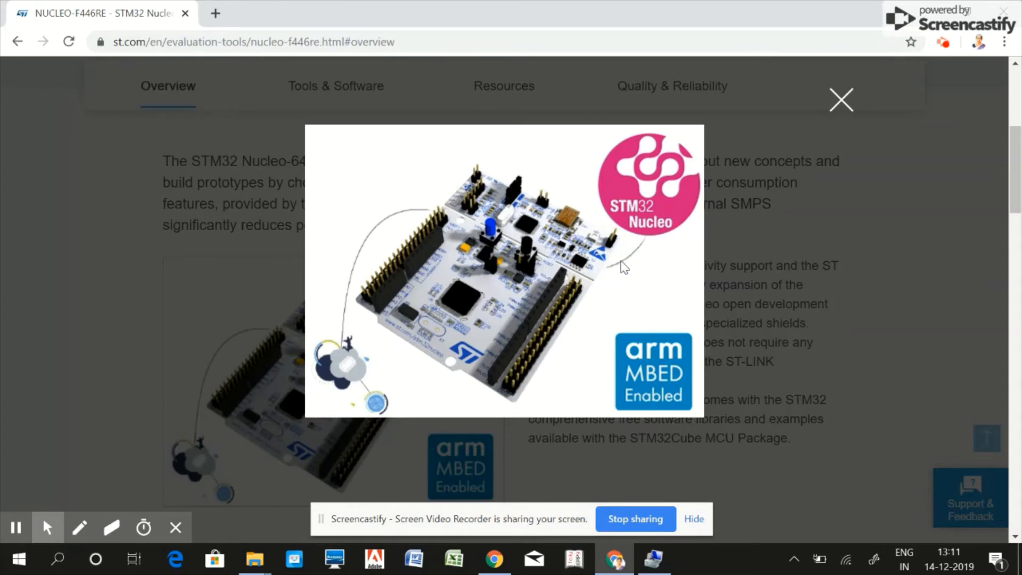
mouse_move(593, 280)
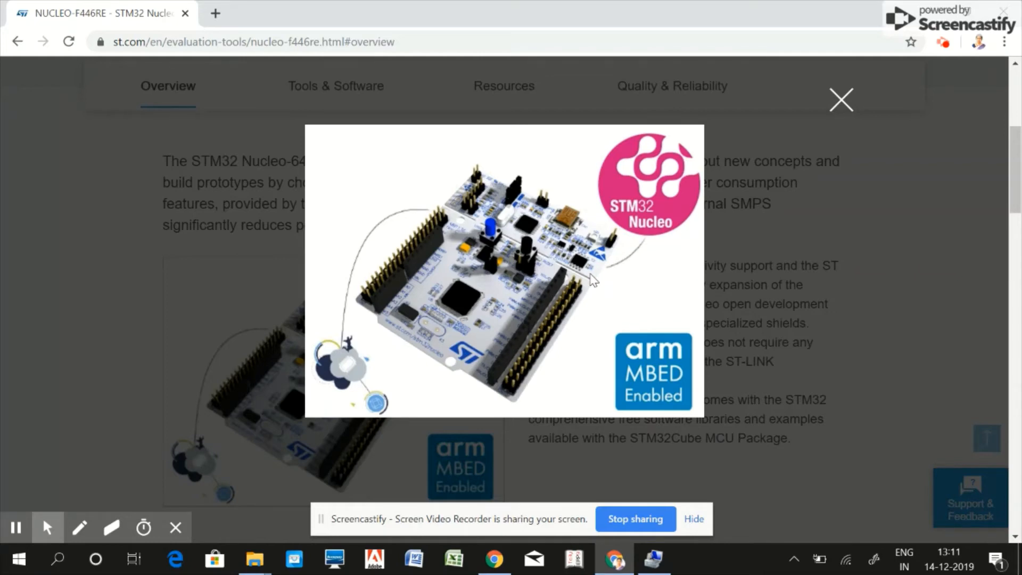
mouse_move(577, 205)
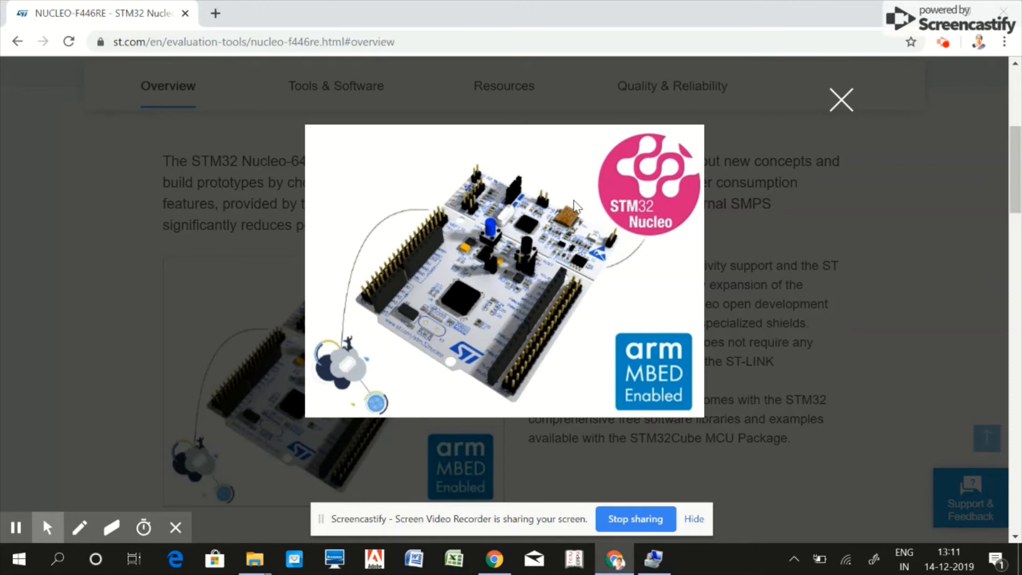
mouse_move(618, 268)
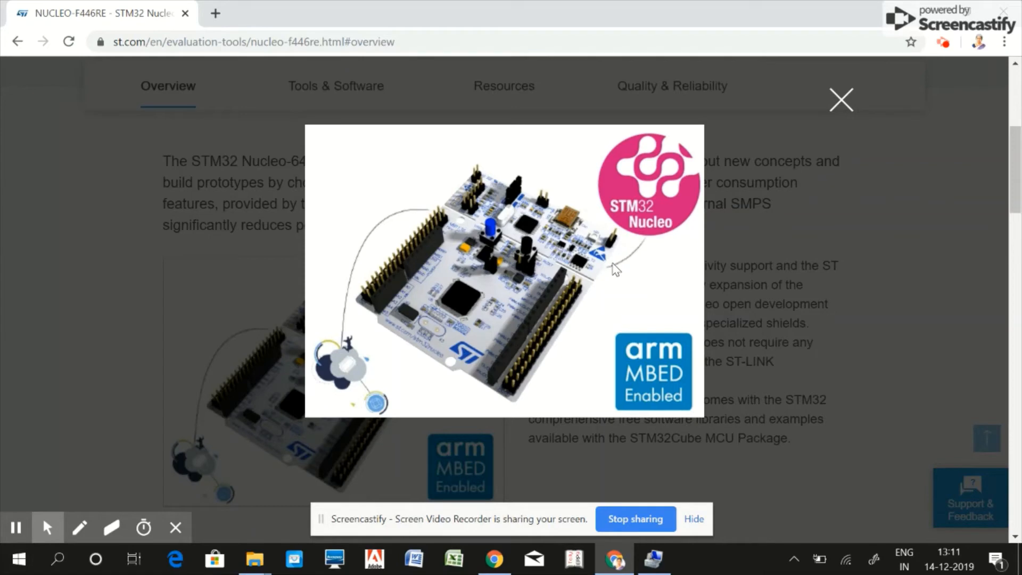
mouse_move(839, 108)
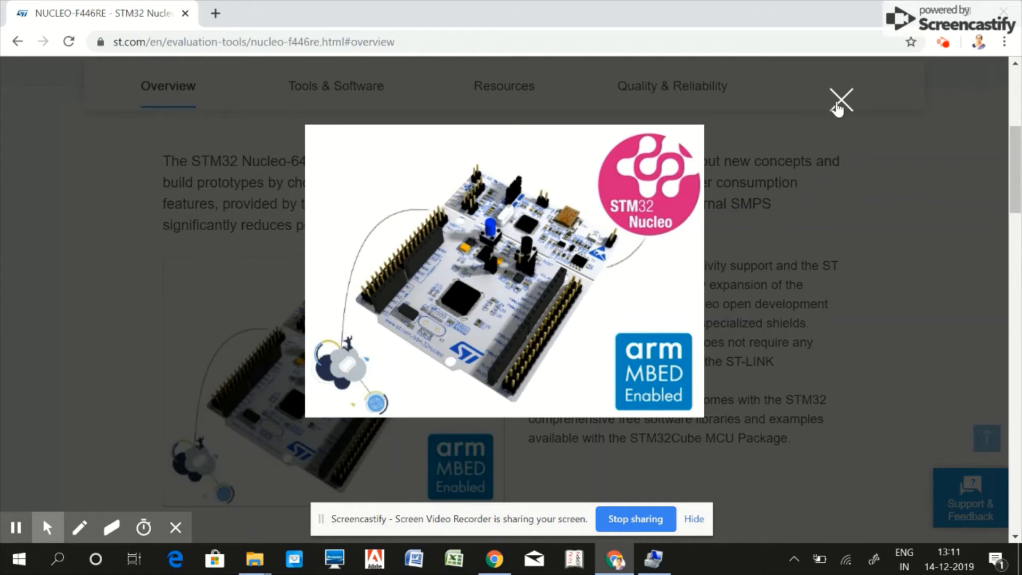
Dismiss the lightbox so the NUCLEO-F446RE header and overview reappear.
click(841, 101)
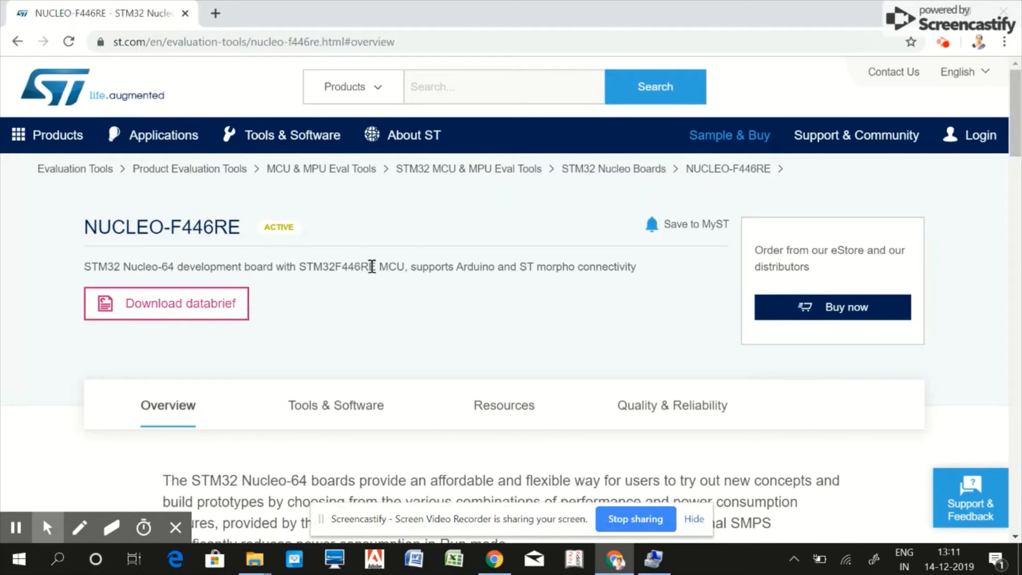
mouse_move(308, 264)
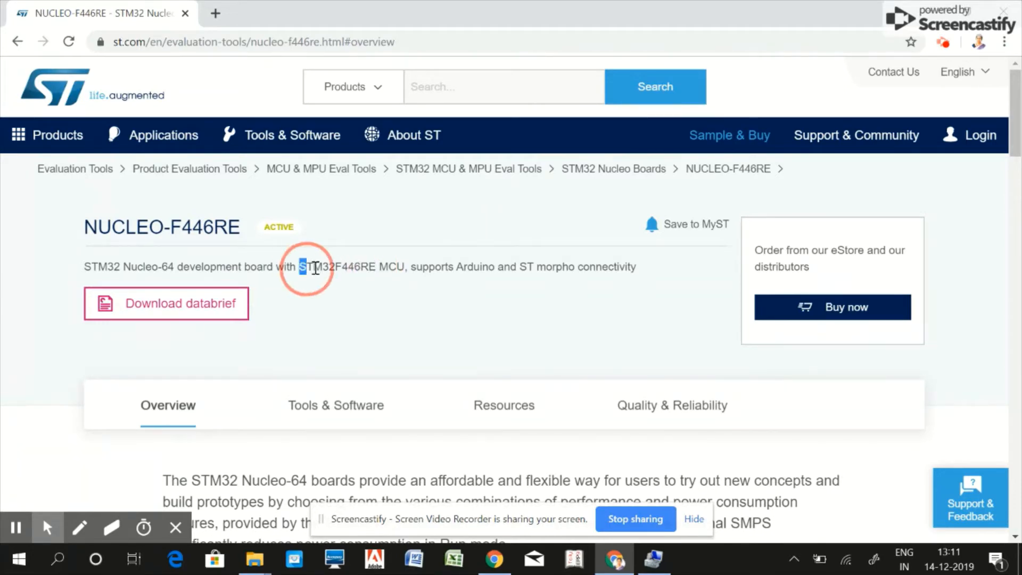
Google the selected 'STM32F446RE' text and open its st.com product page result.
drag(300, 267, 375, 267)
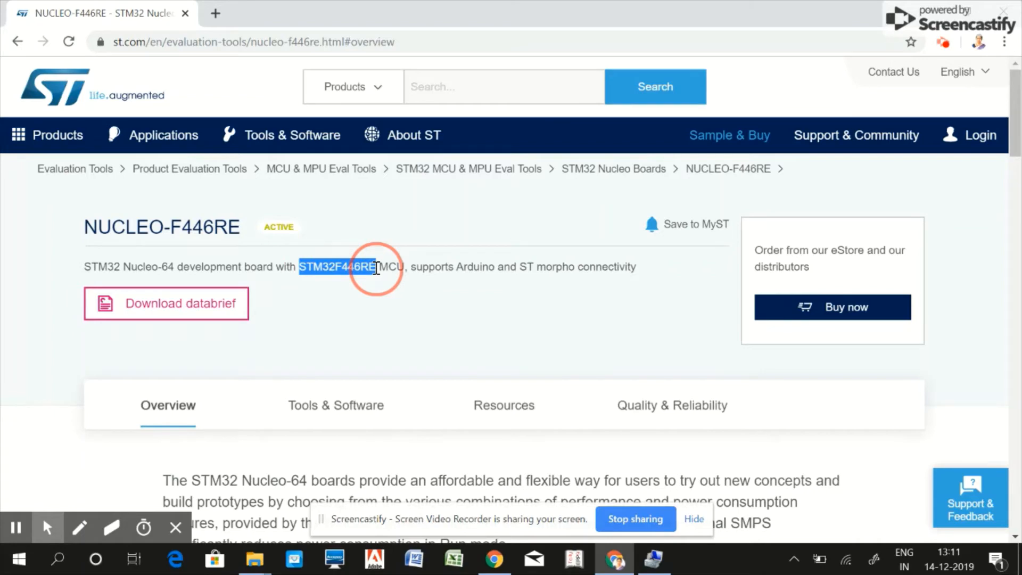
right_click(375, 267)
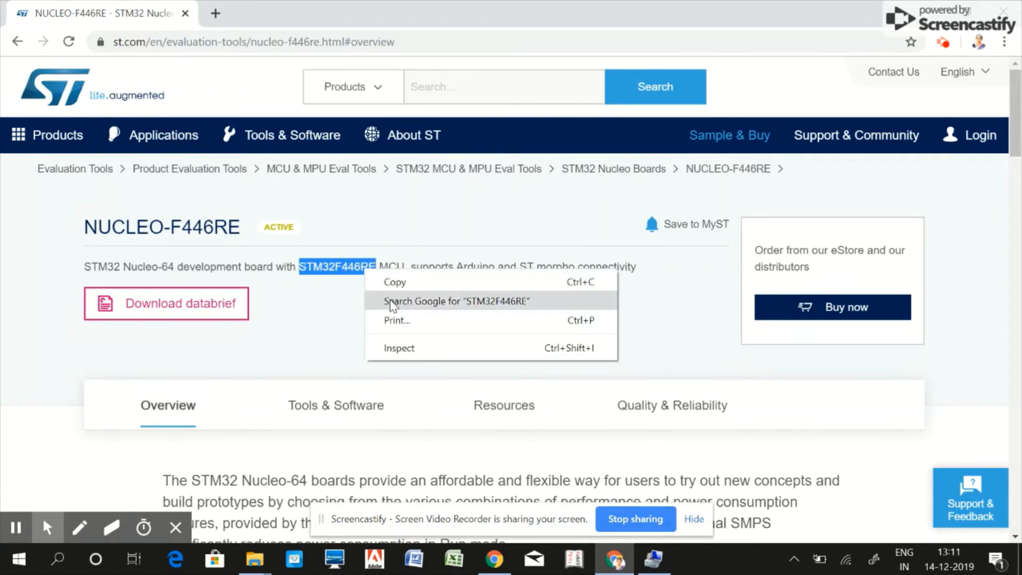
click(455, 300)
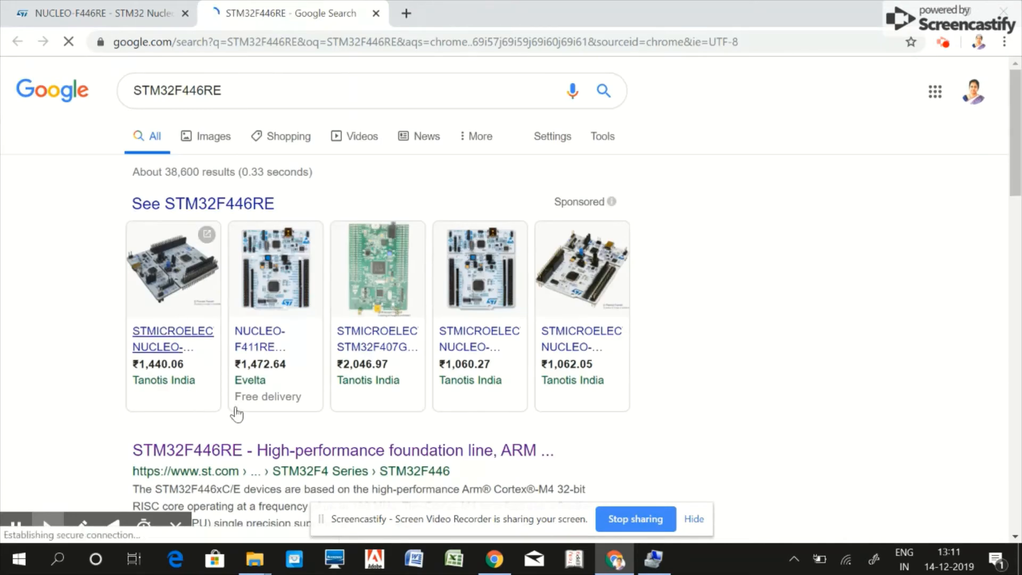
scroll(down, 3)
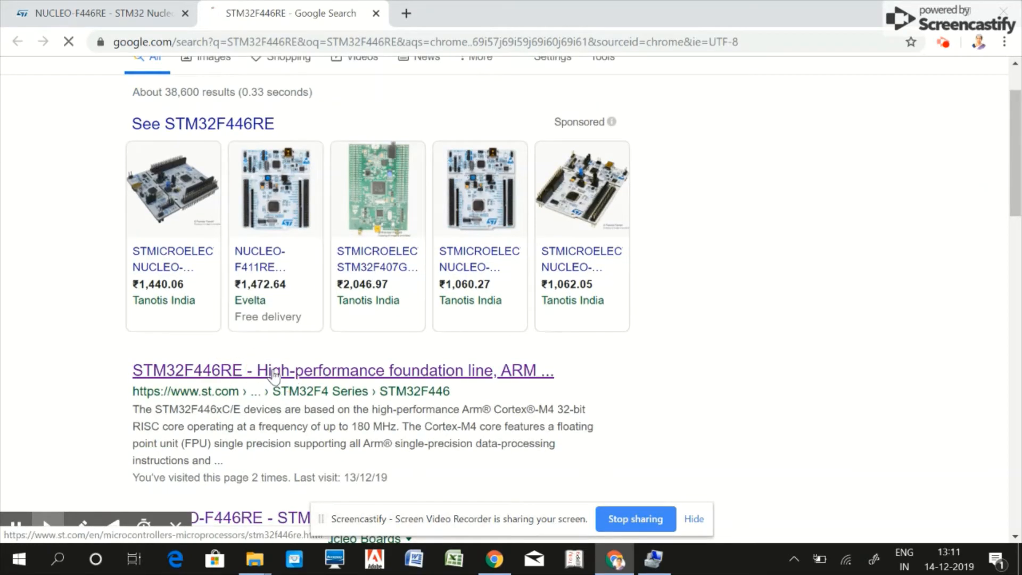
click(342, 370)
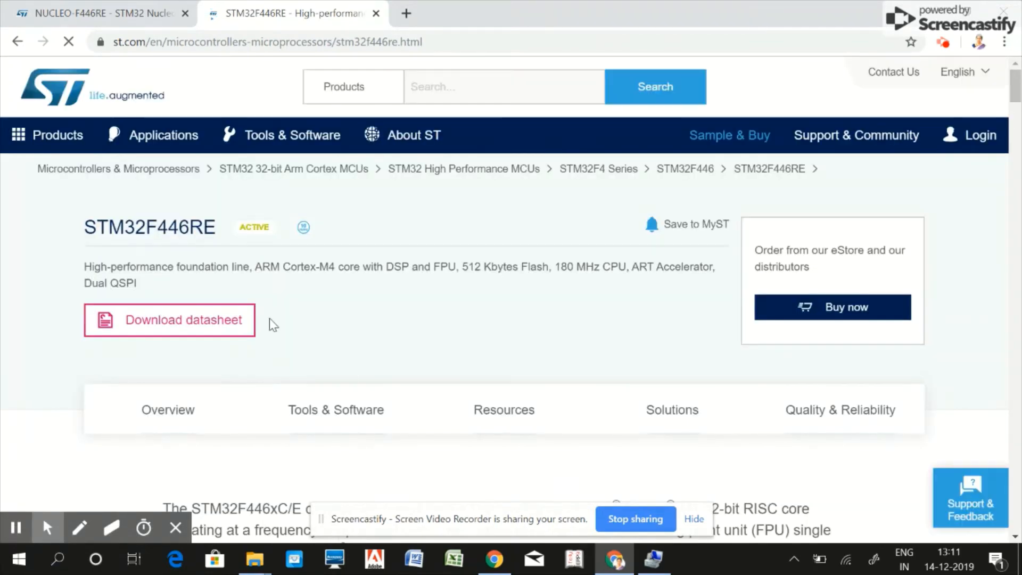
scroll(down, 3)
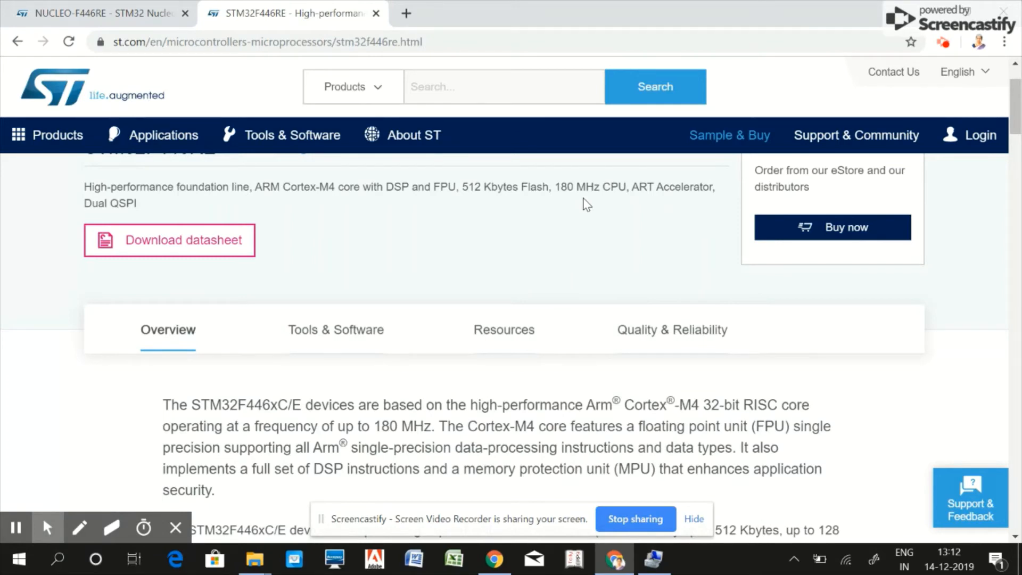
mouse_move(327, 207)
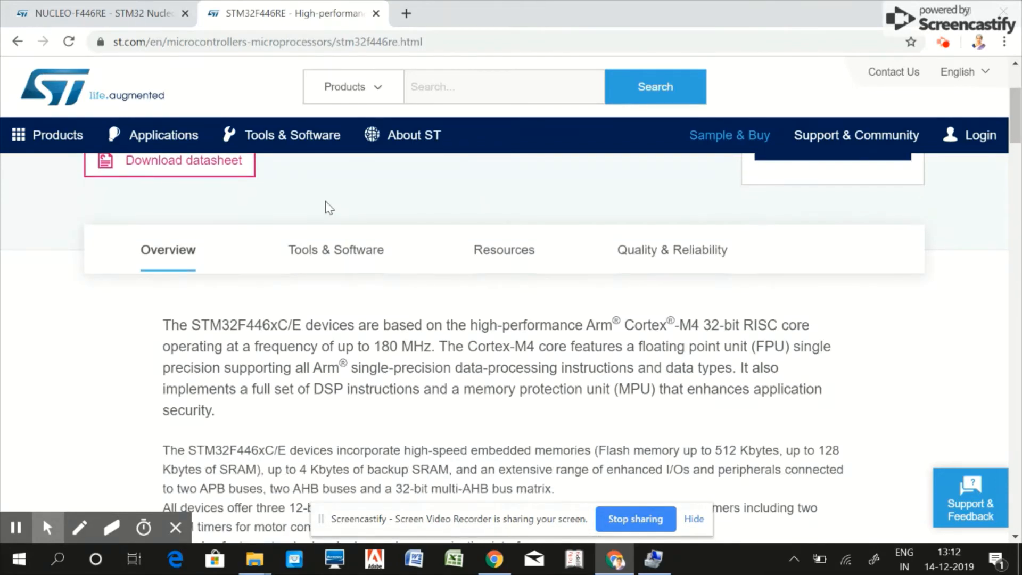
scroll(down, 3)
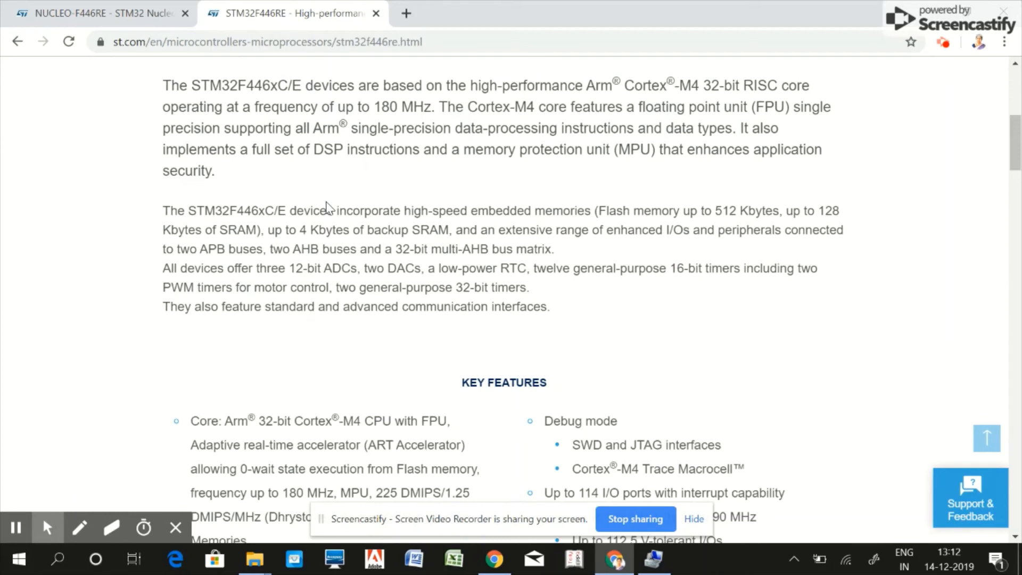
scroll(down, 3)
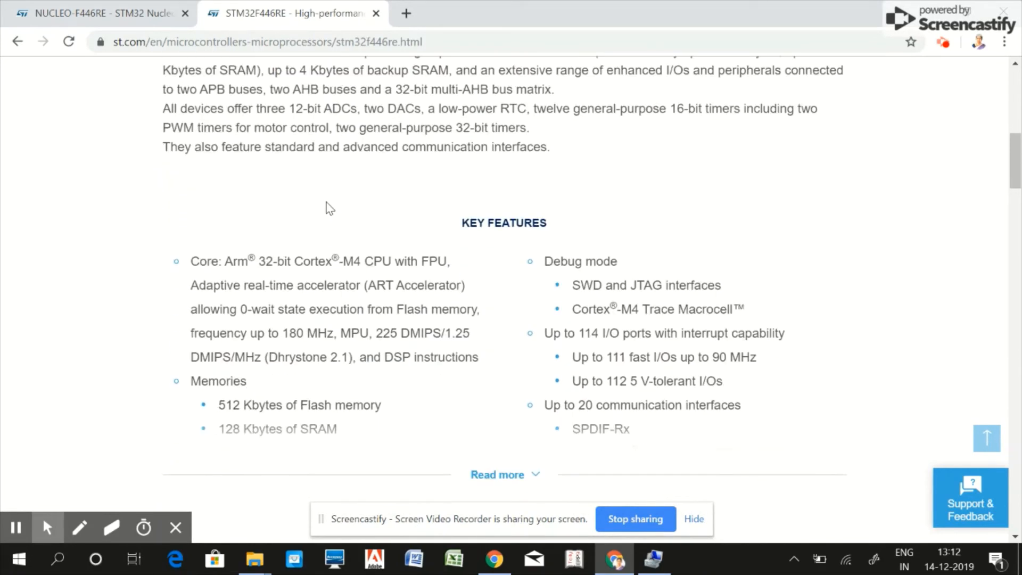
scroll(down, 3)
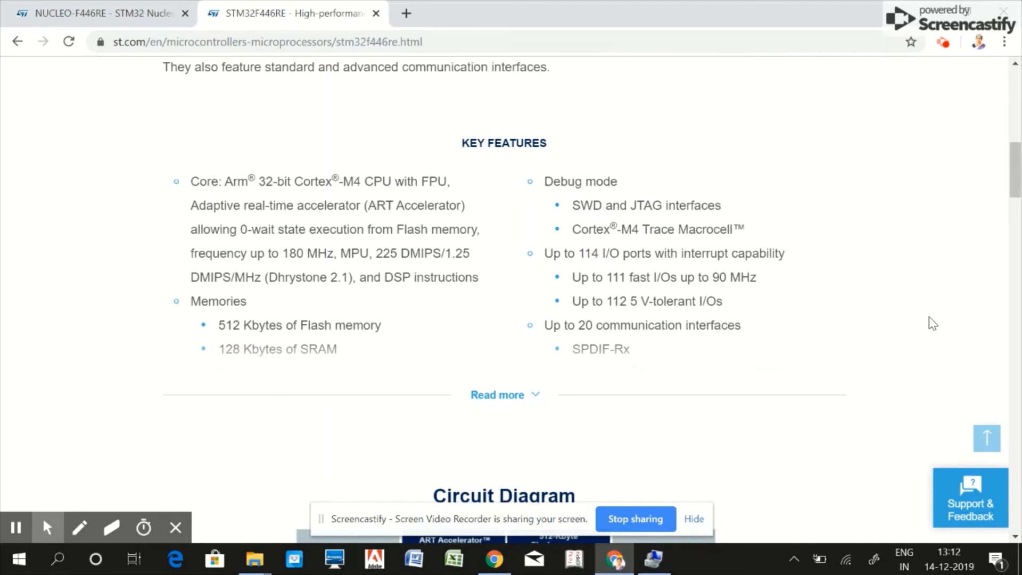
mouse_move(517, 169)
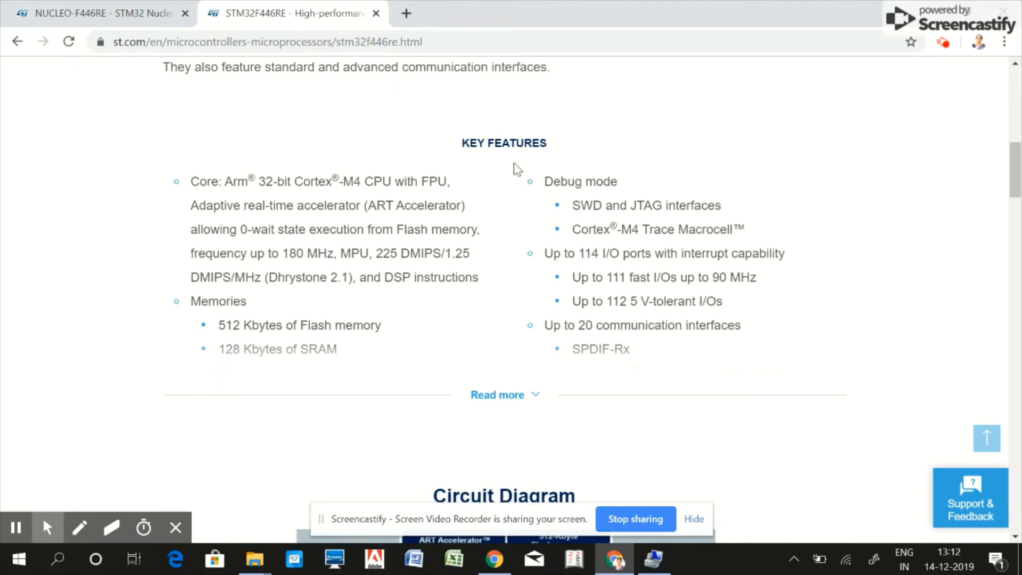
mouse_move(761, 247)
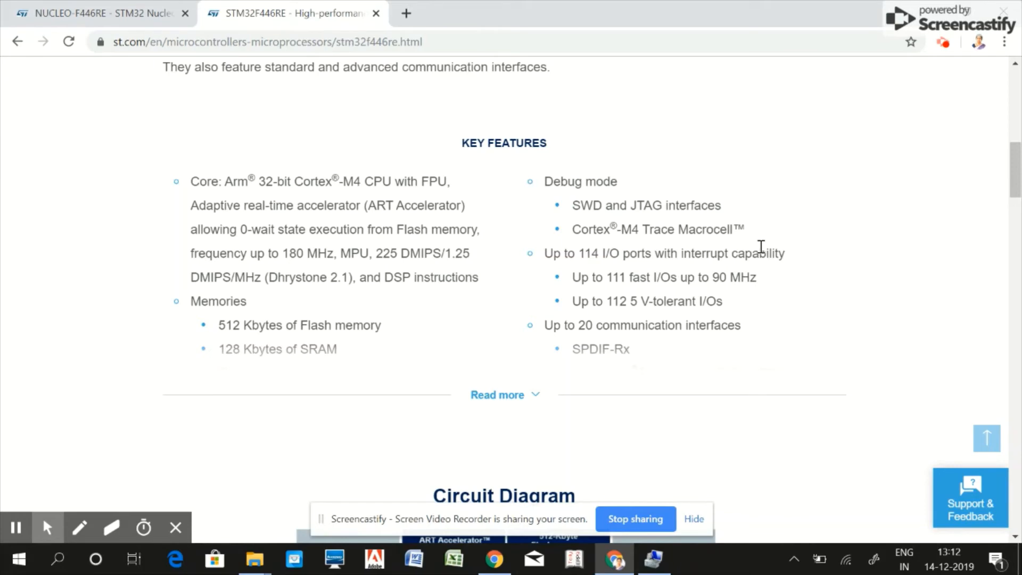
scroll(up, 3)
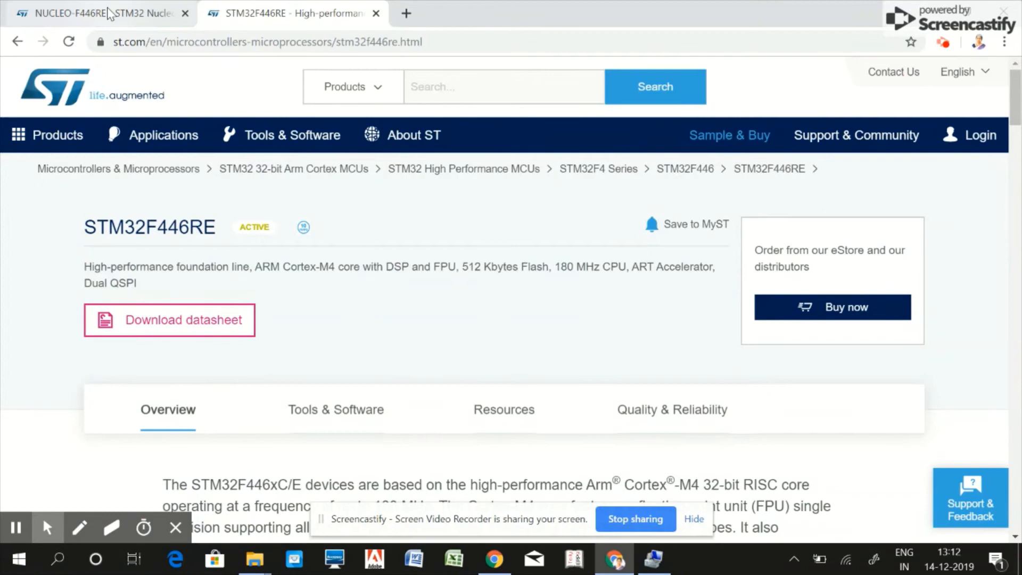
Switch to the NUCLEO-F446RE tab and scroll to the Nucleo-64 overview and photo.
click(98, 13)
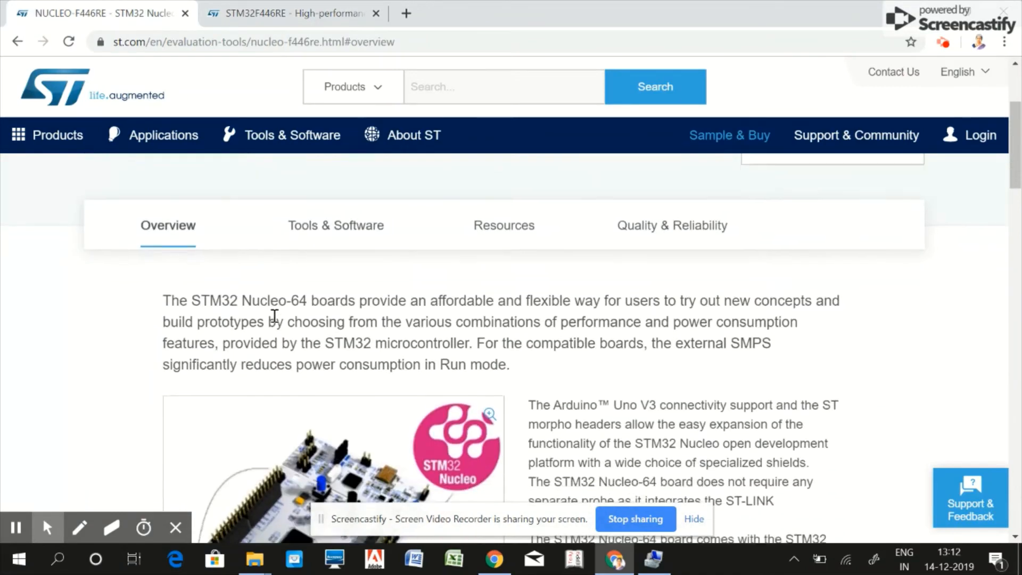
scroll(down, 3)
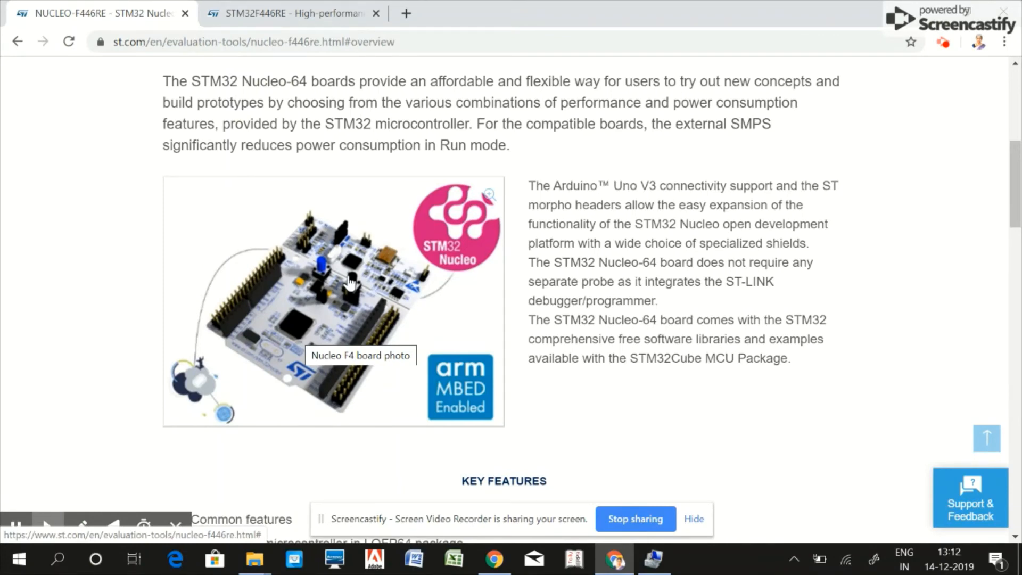
mouse_move(518, 279)
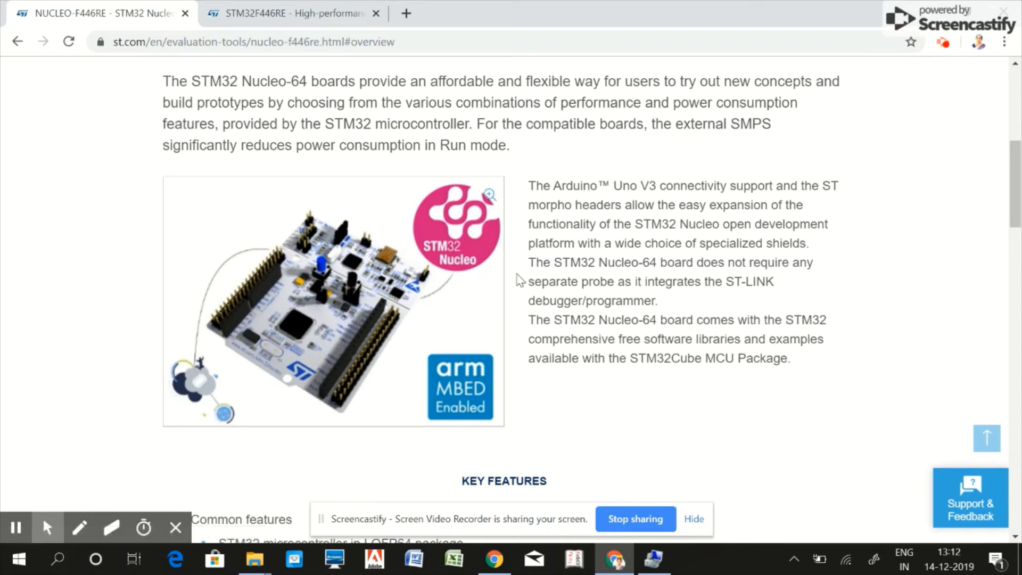
mouse_move(358, 291)
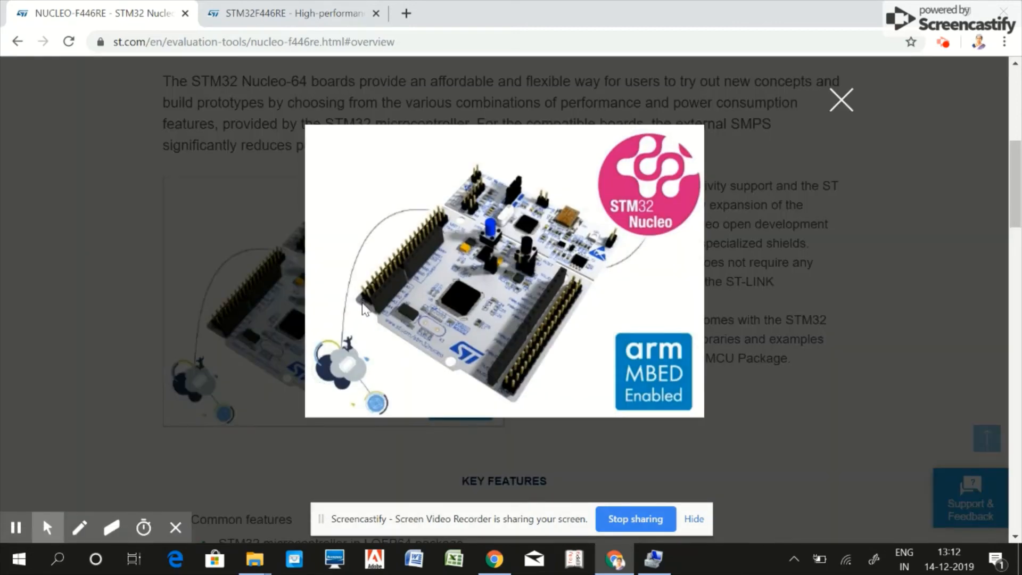
mouse_move(429, 362)
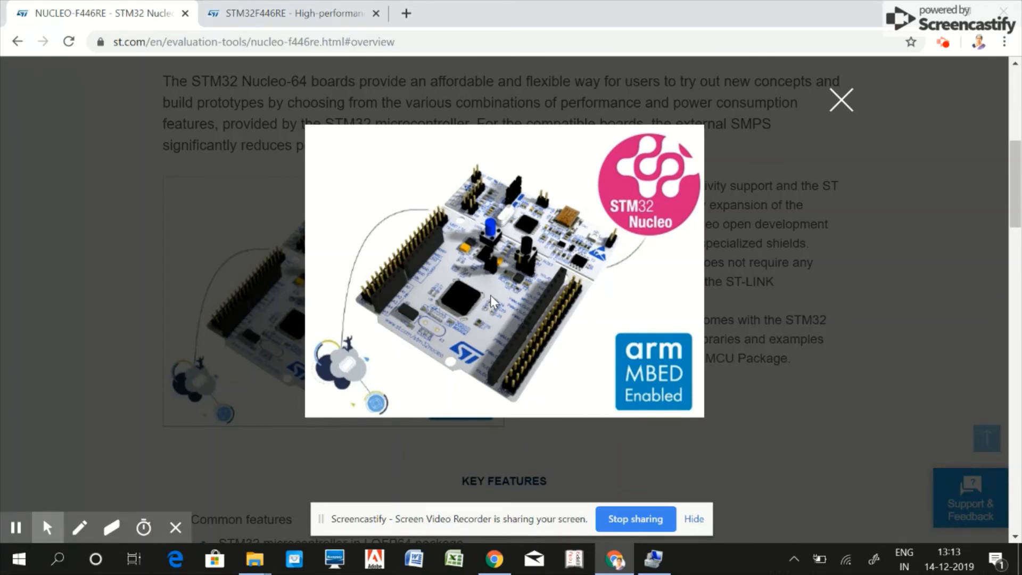
mouse_move(525, 261)
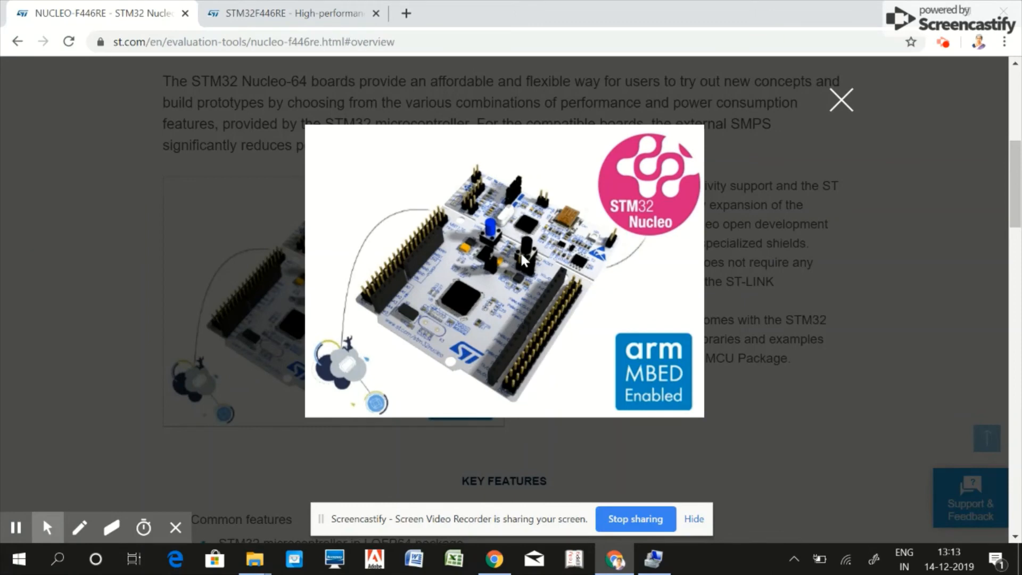
mouse_move(491, 240)
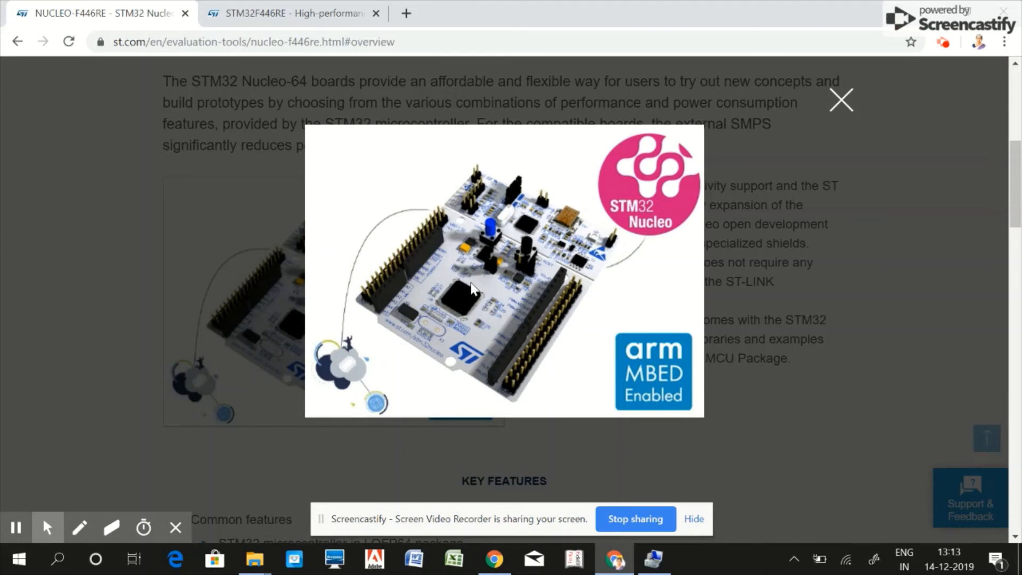
Close the enlarged photo and bring Computer Management forward from the taskbar.
click(840, 100)
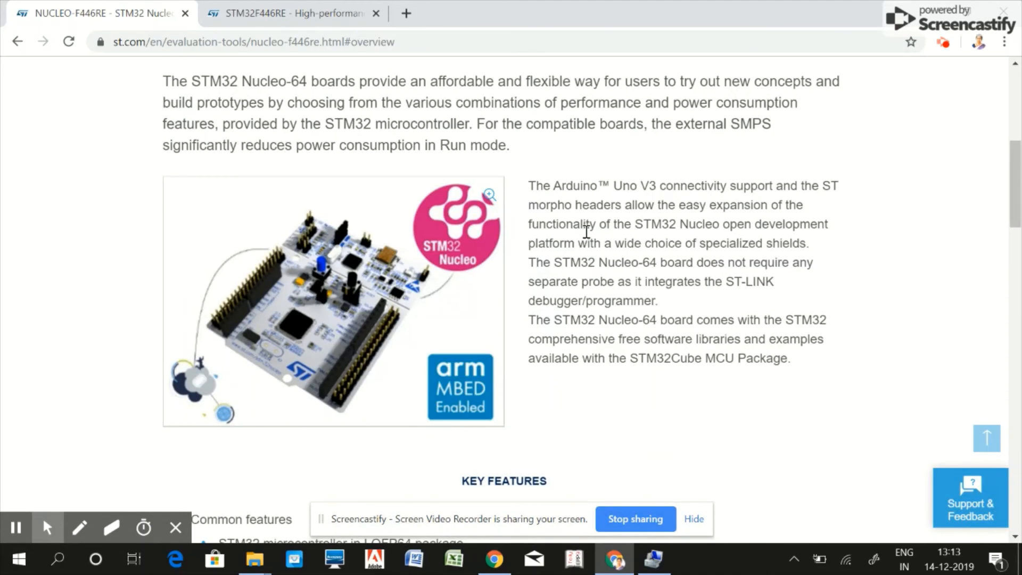
mouse_move(576, 288)
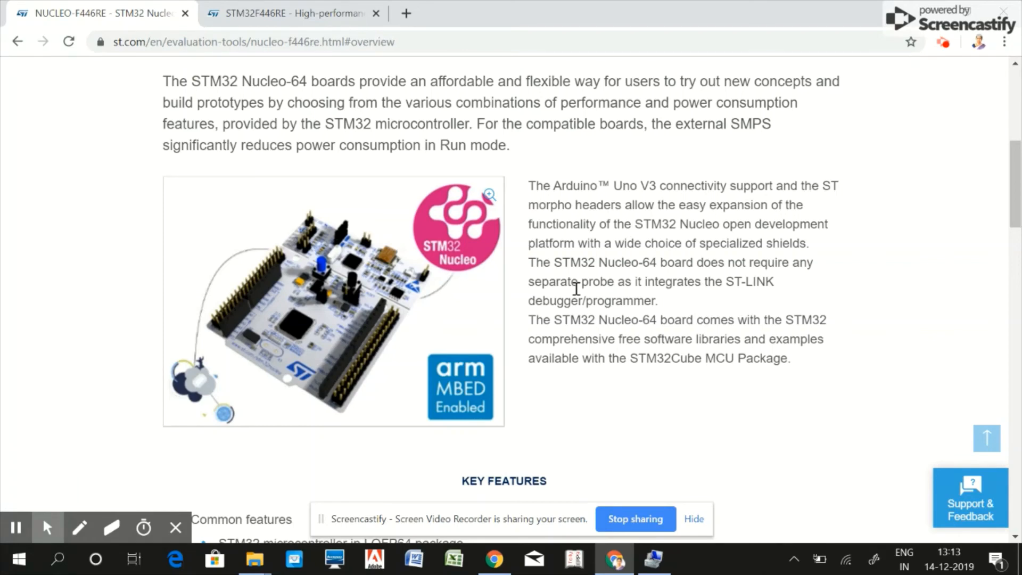
mouse_move(577, 297)
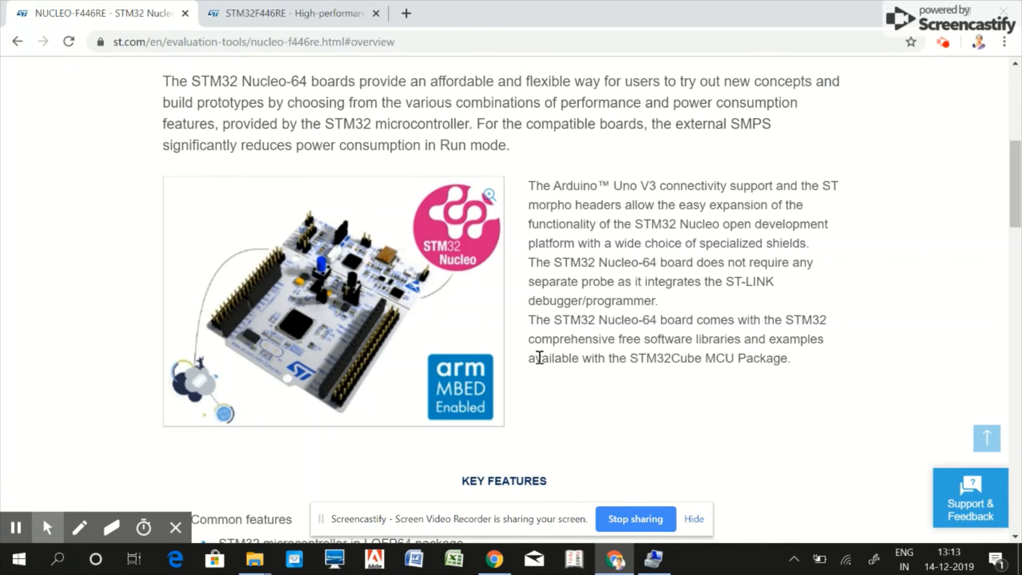
click(653, 559)
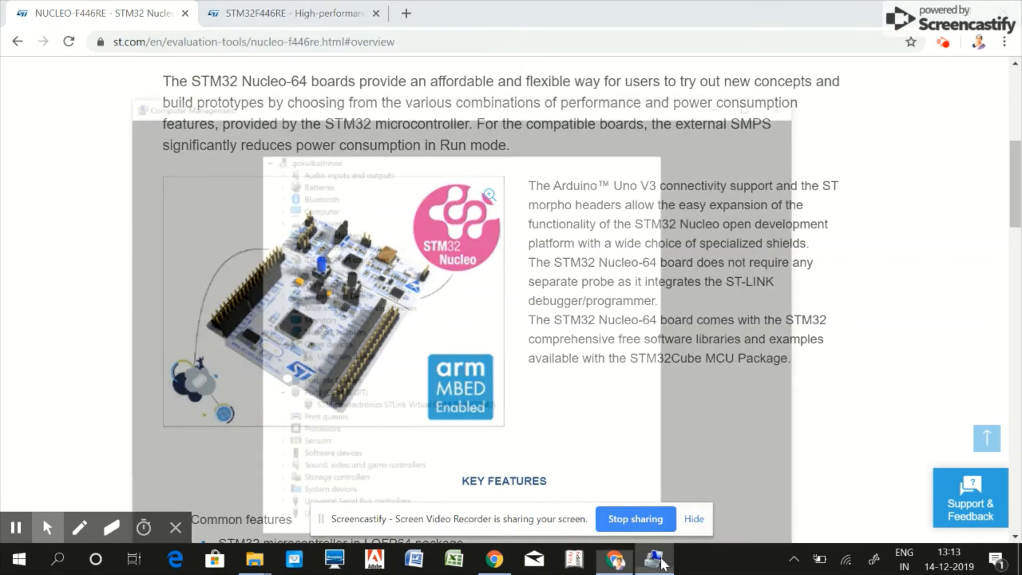
View Device Manager showing the STLink Virtual COM Port (COM3) and an unknown device.
click(653, 559)
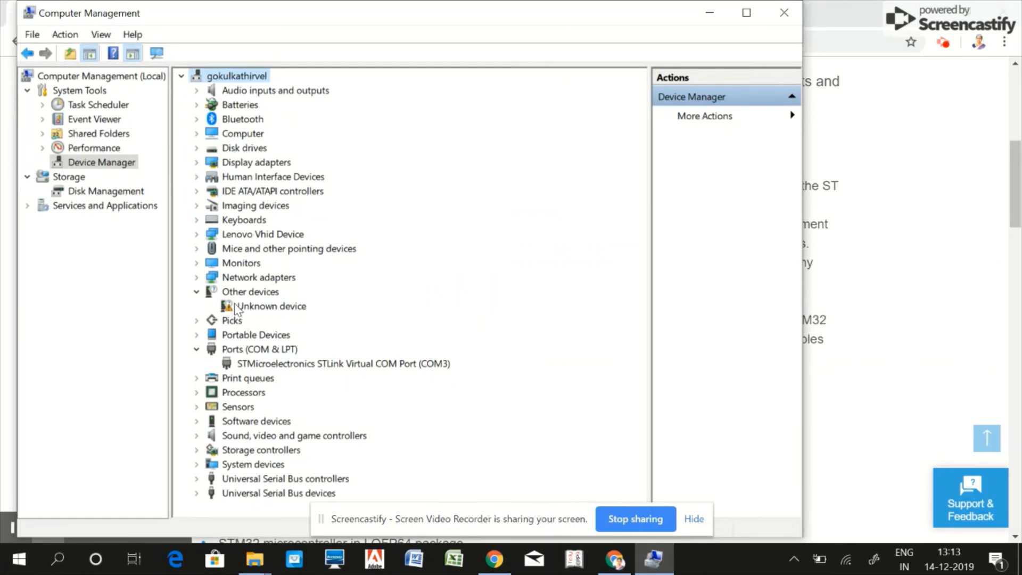
mouse_move(248, 370)
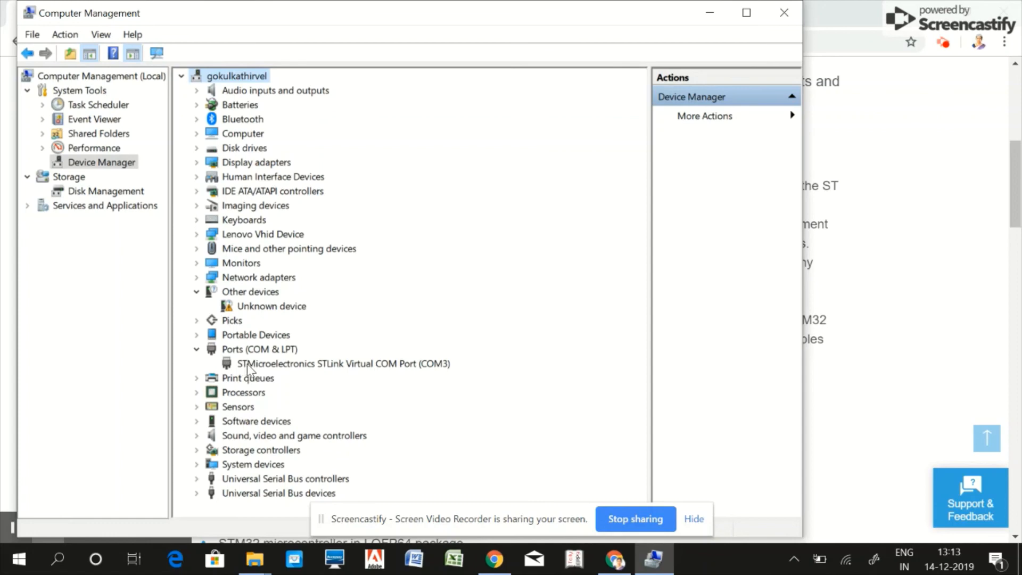
mouse_move(429, 371)
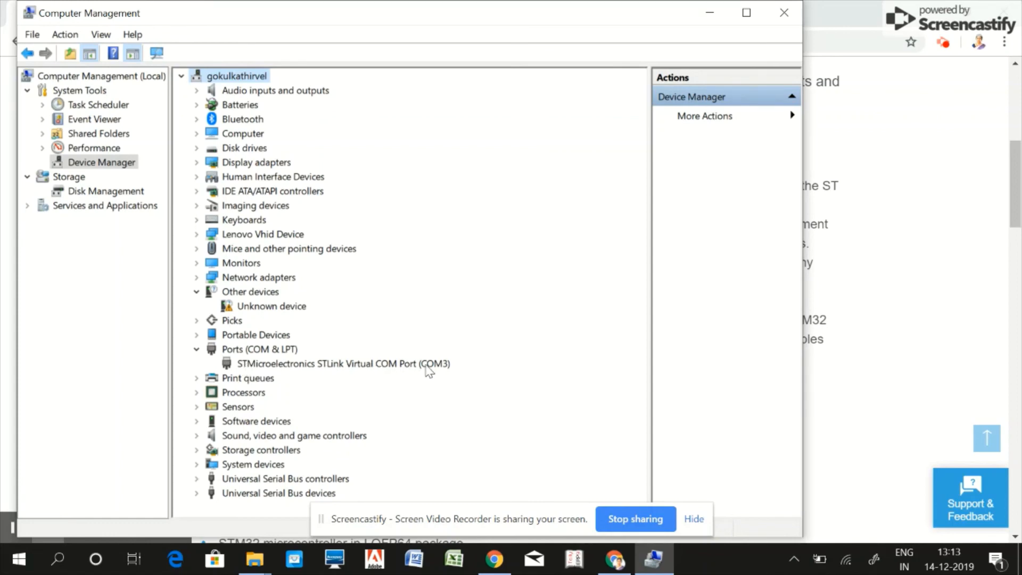